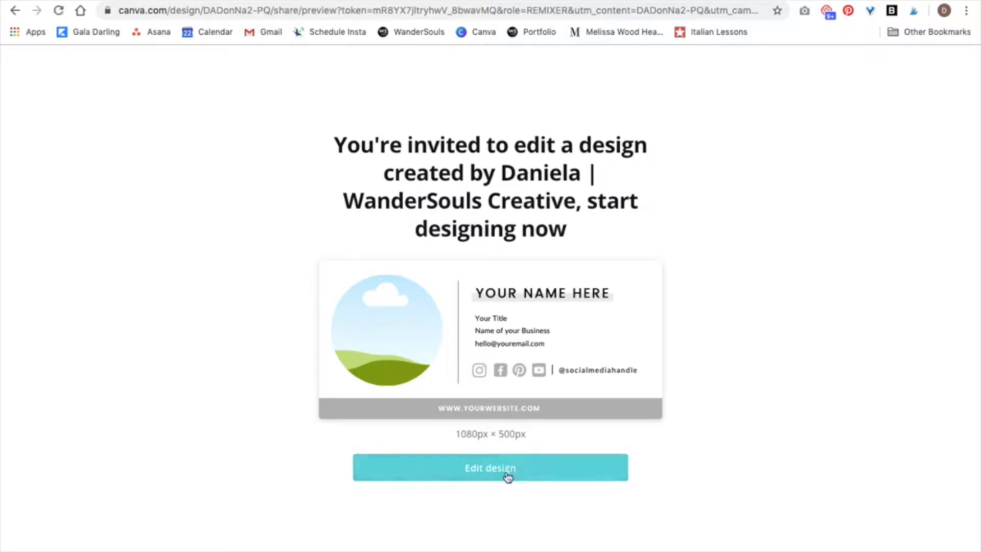
Open the shared email signature template in the Canva editor via 'Edit design'.
left_click(489, 467)
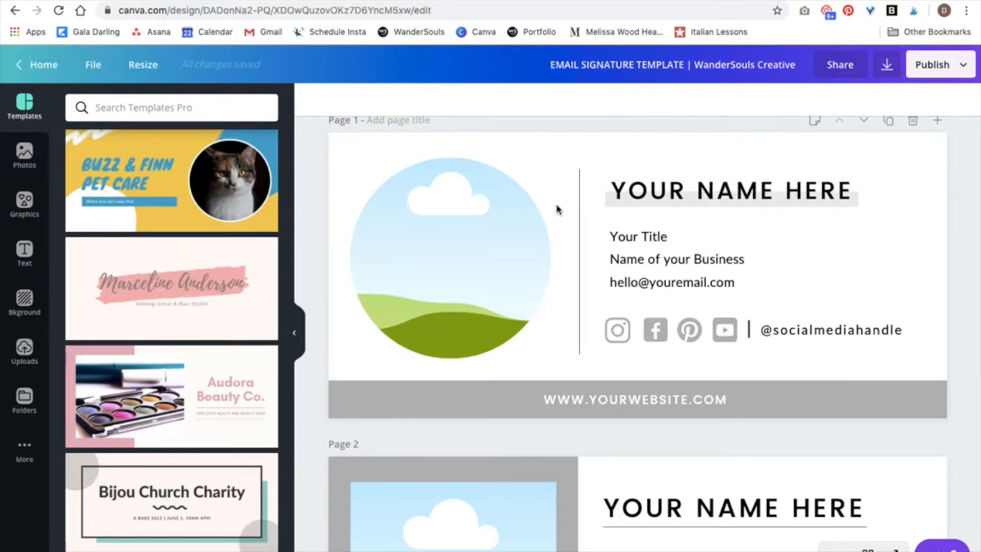
Rename the design to 'Email Signature Daniela' from the top-bar title.
left_click(450, 257)
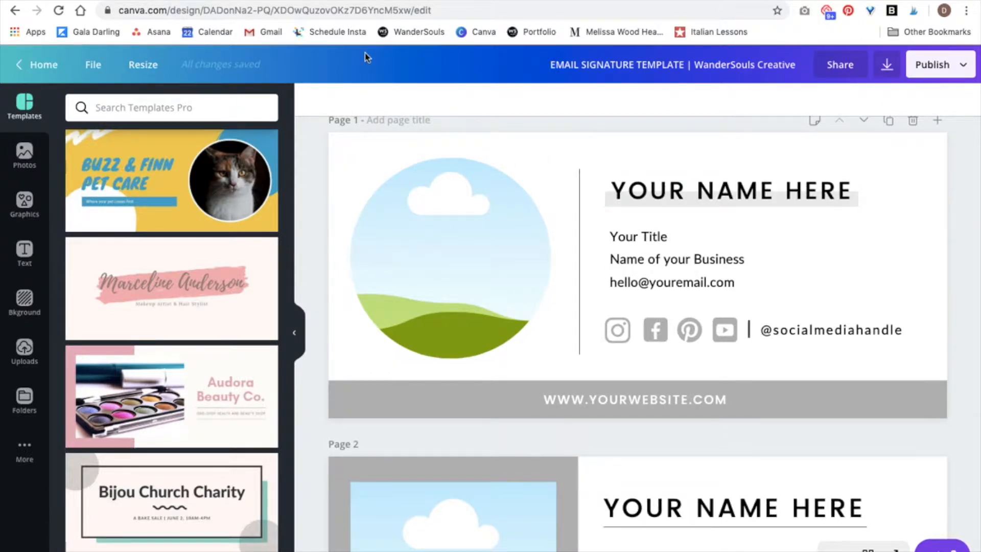
double_click(604, 65)
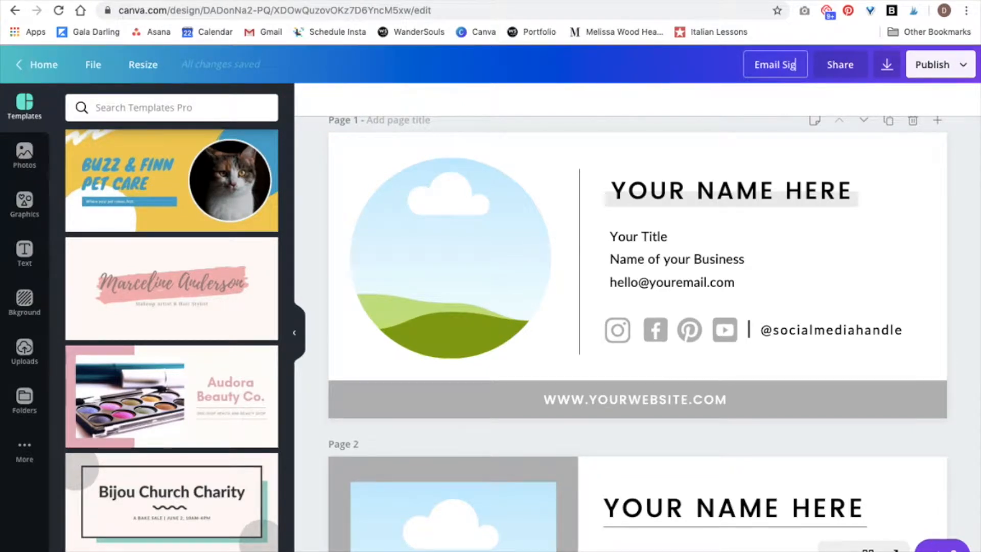
type("Email Signature Daniel")
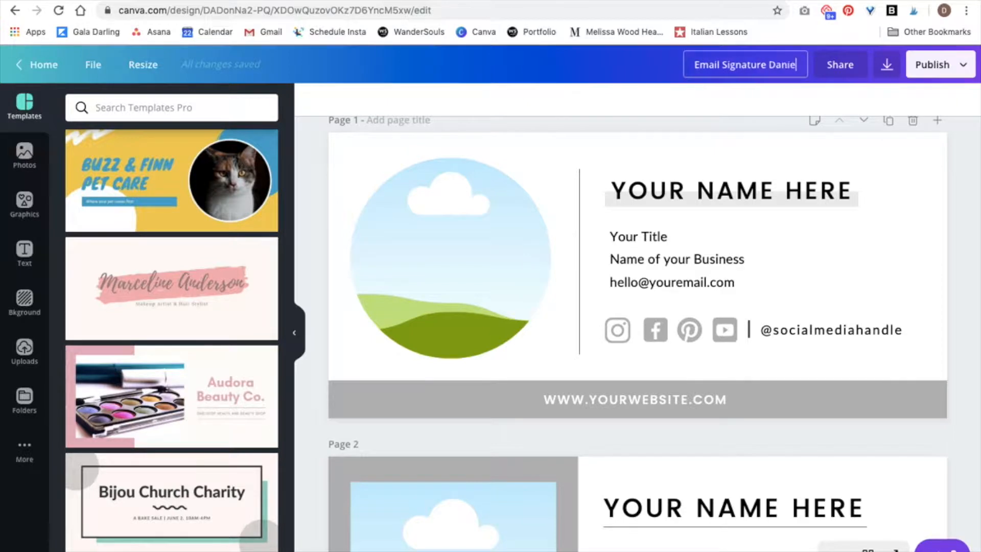
left_click(634, 266)
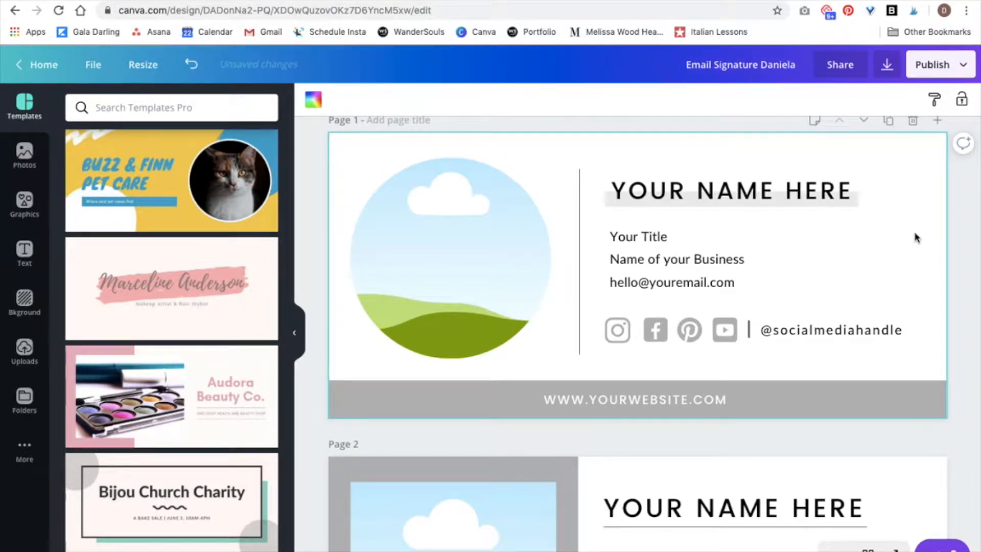
Show Uploads, switch to Folders and scroll to the My Photos folder.
left_click(449, 257)
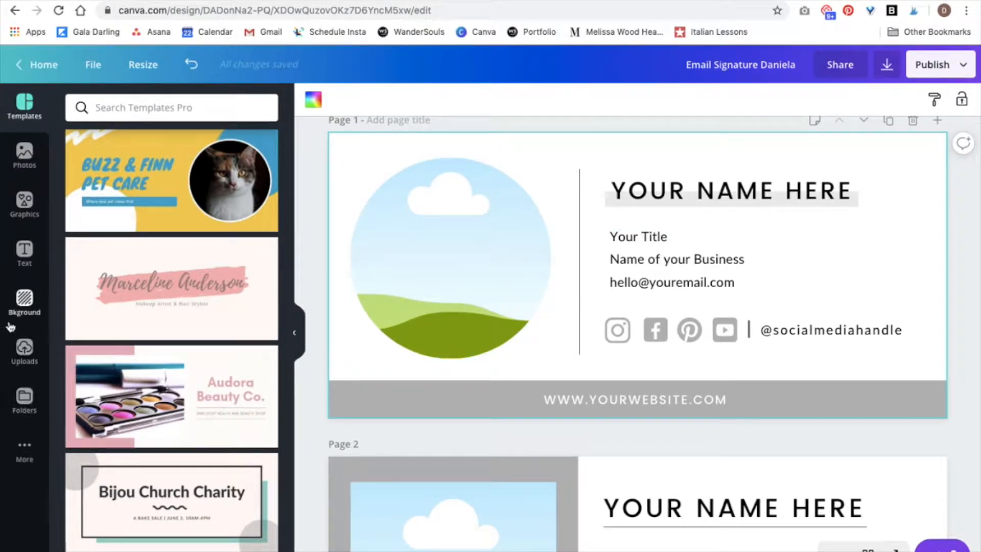
left_click(23, 351)
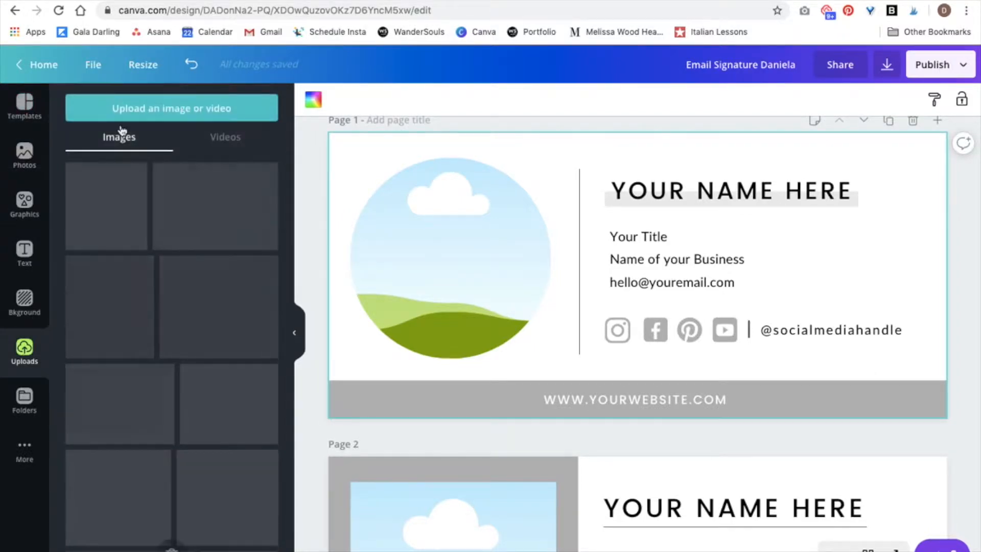
mouse_move(154, 116)
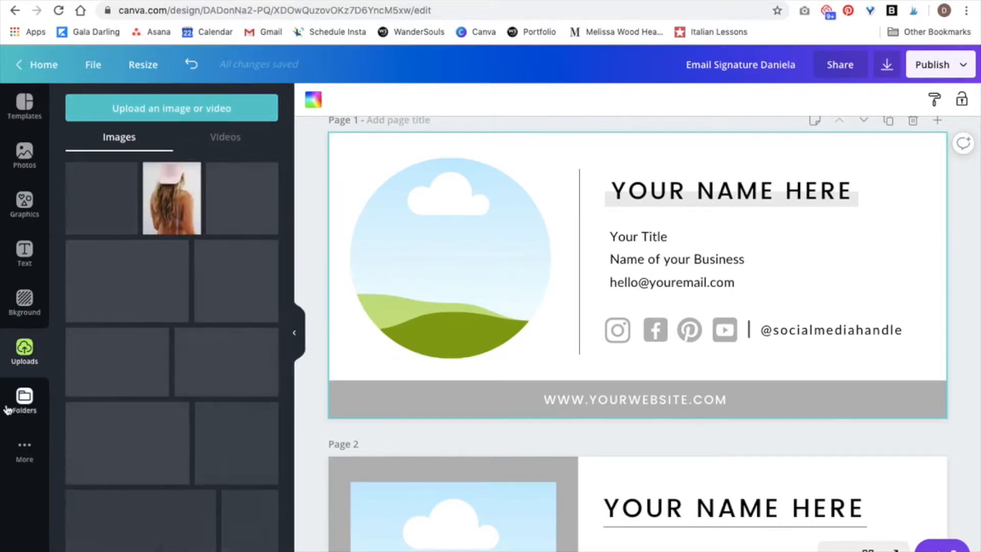
mouse_move(24, 395)
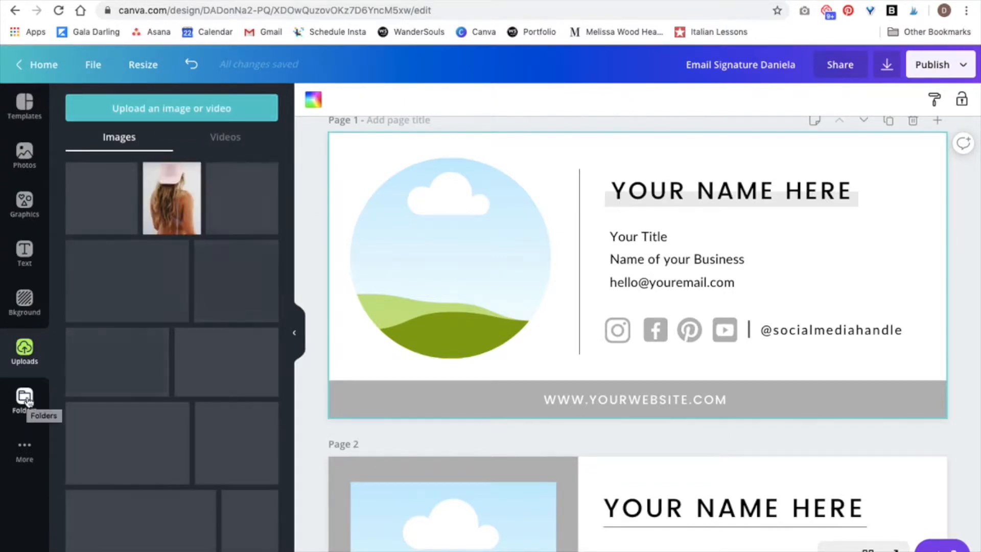
left_click(23, 399)
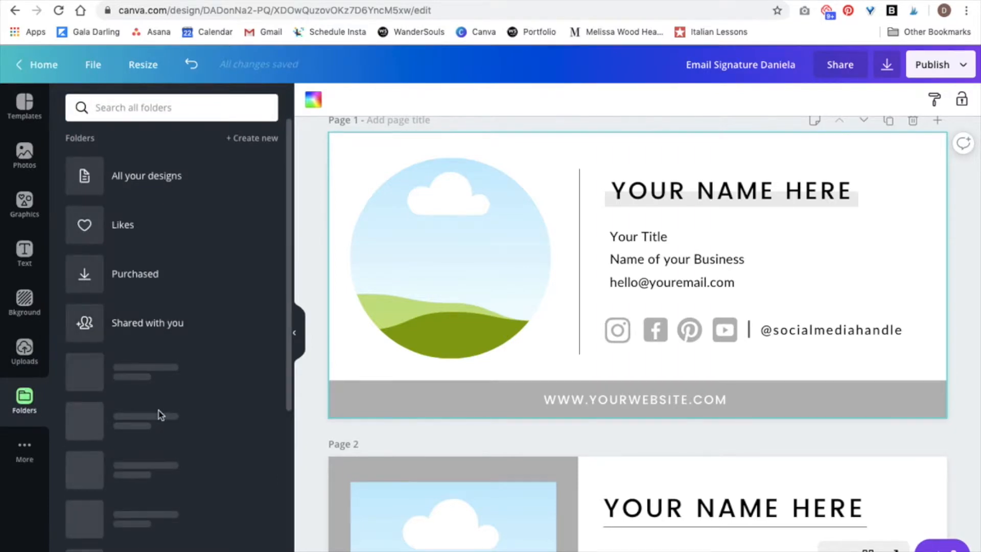
scroll("down", 3)
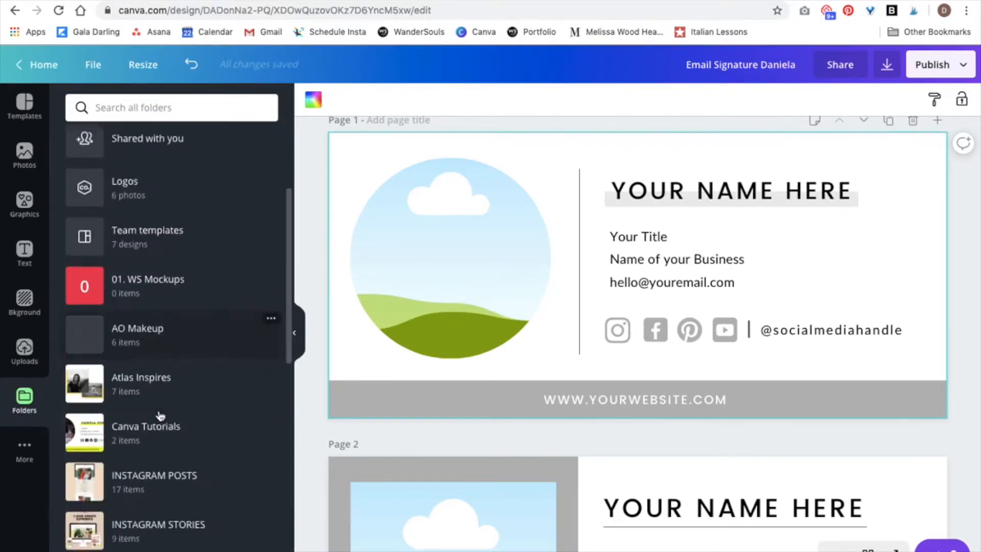
scroll("down", 3)
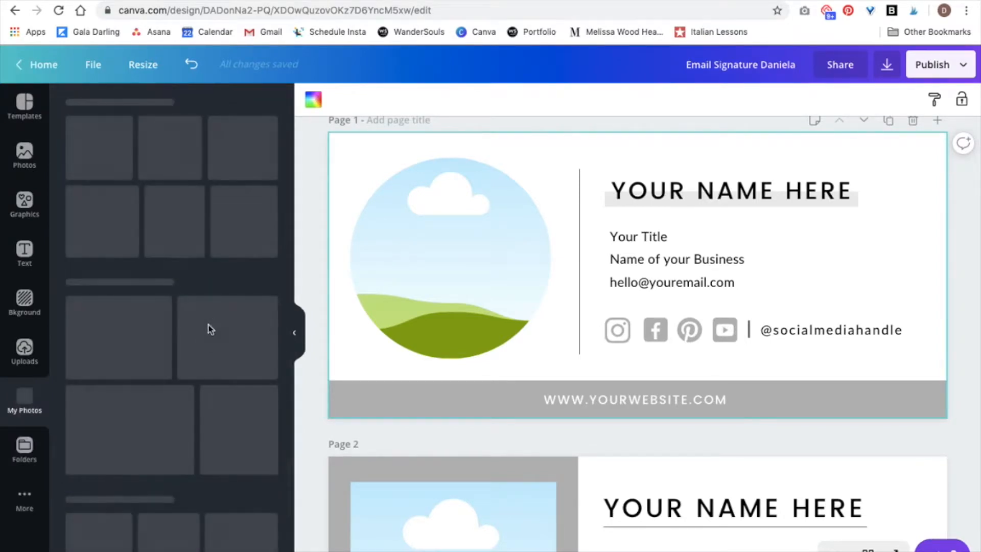
Place a portrait from My Photos into the circle frame and reposition it so the face shows.
left_click(24, 400)
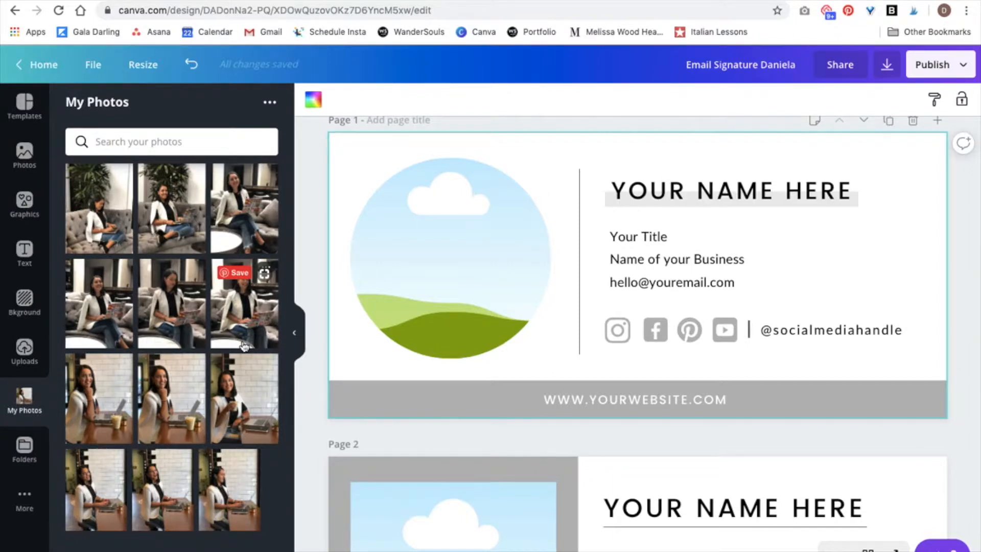
mouse_move(235, 324)
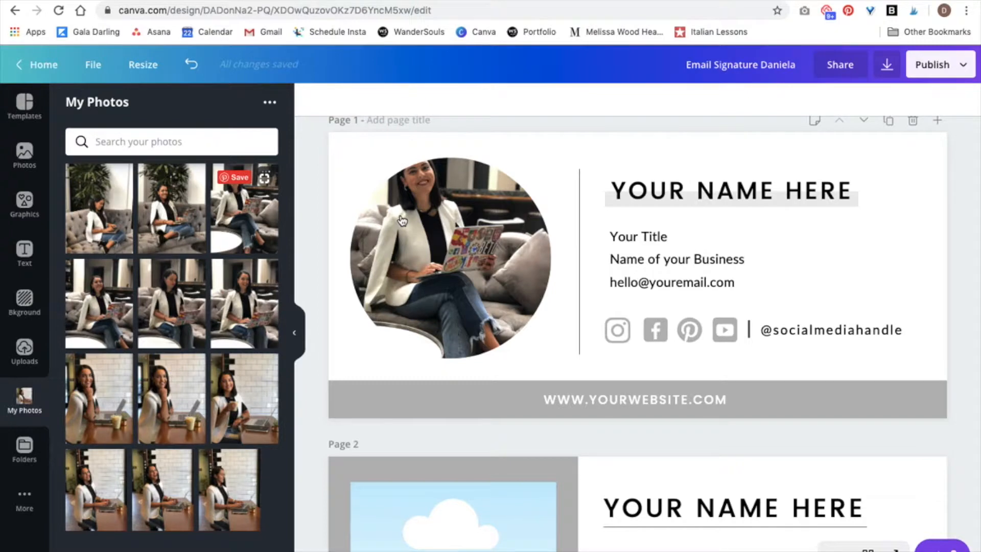
left_click(449, 256)
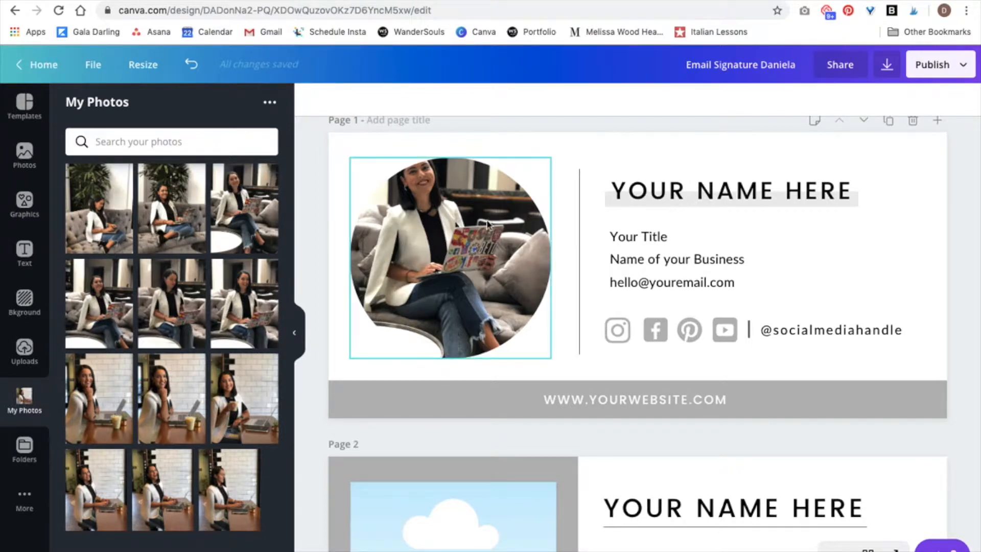
double_click(449, 259)
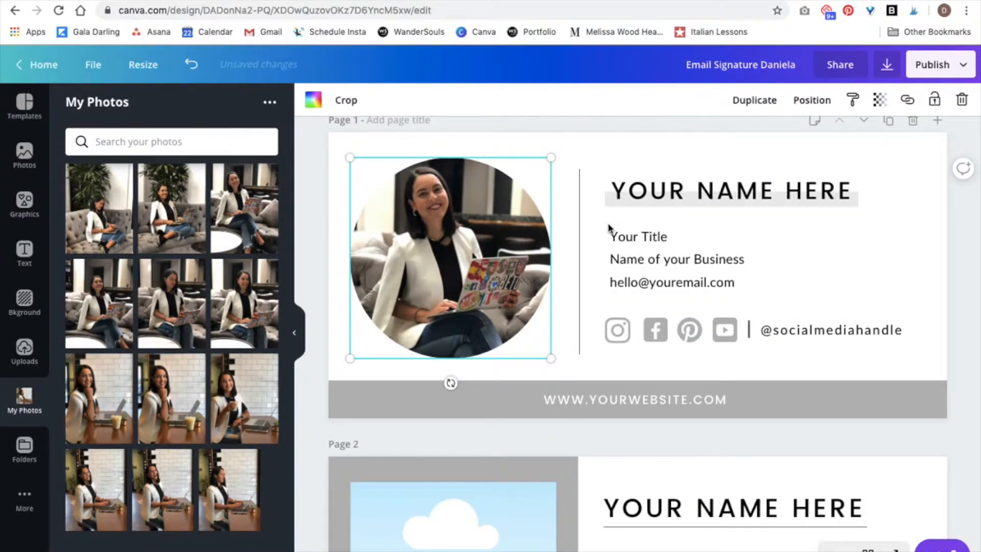
left_click(728, 192)
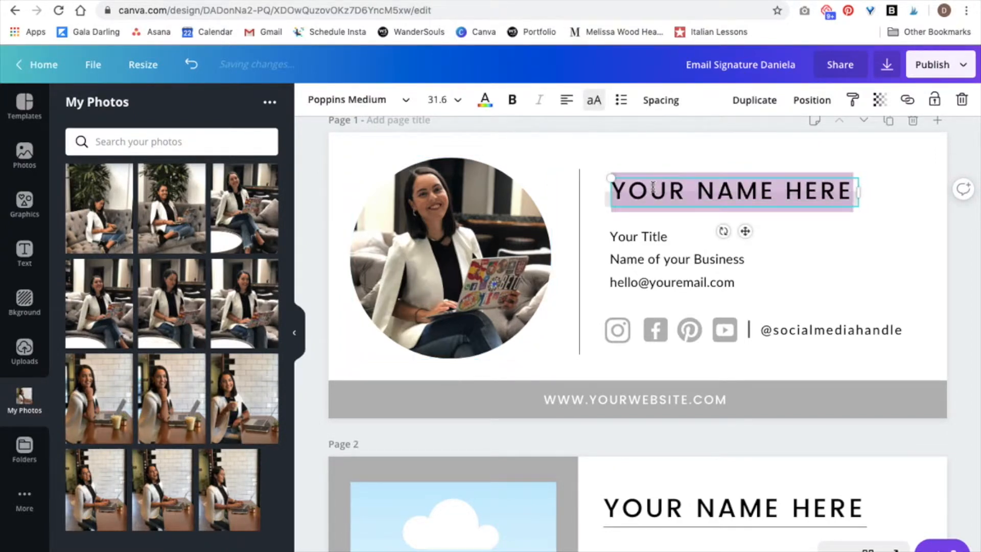
type("DANIELA CERVANTES")
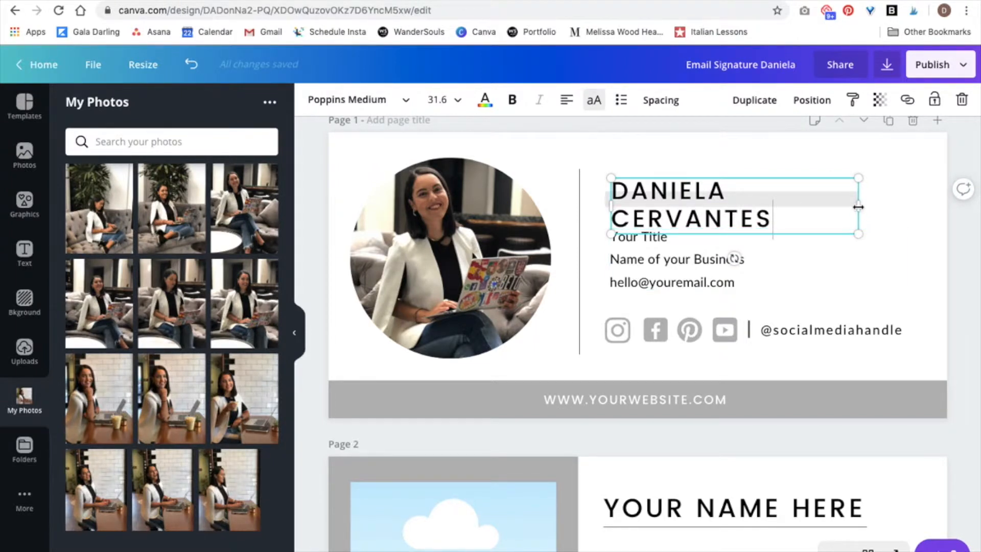
left_click_drag(860, 205, 908, 205)
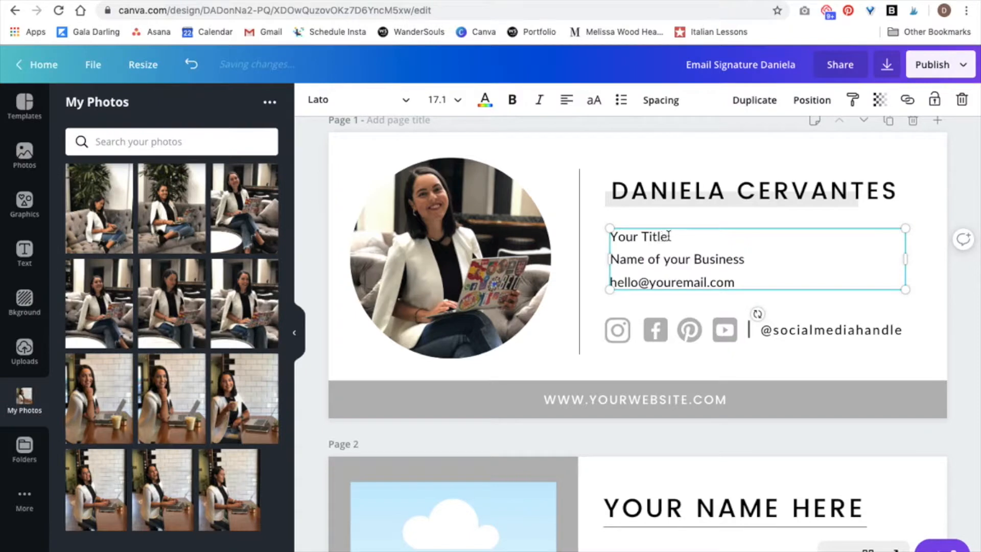
type("Squarespace Website Designer & Founder")
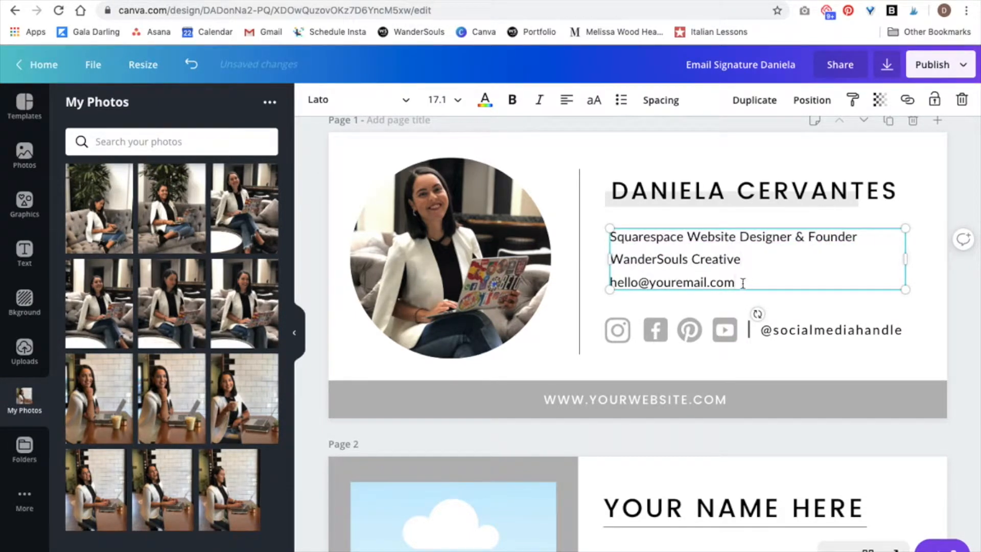
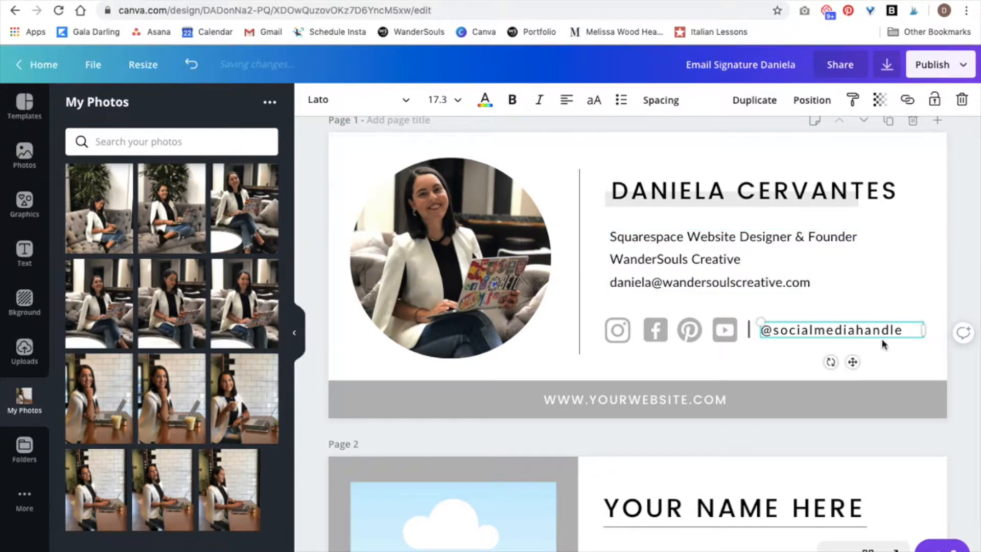
double_click(838, 330)
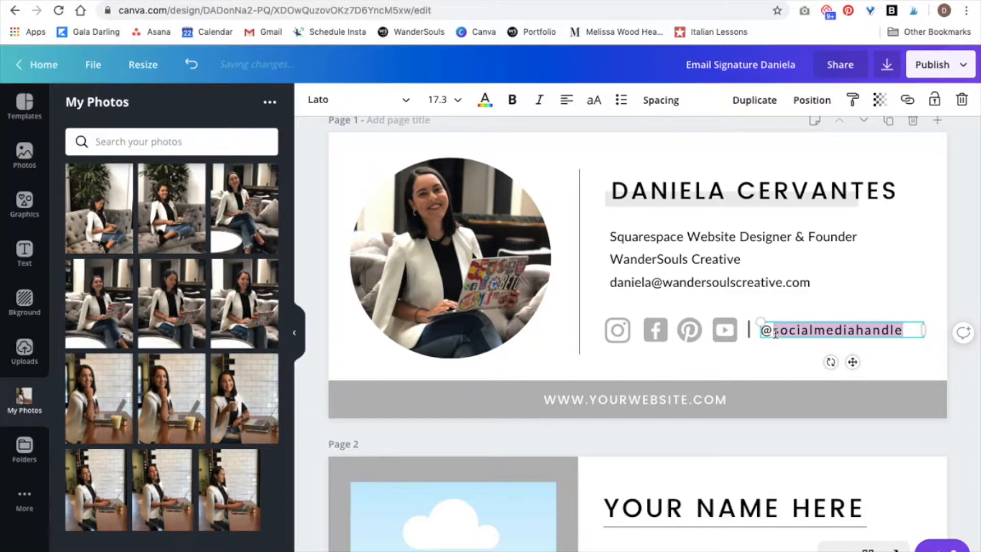
type("wandersoulscreative")
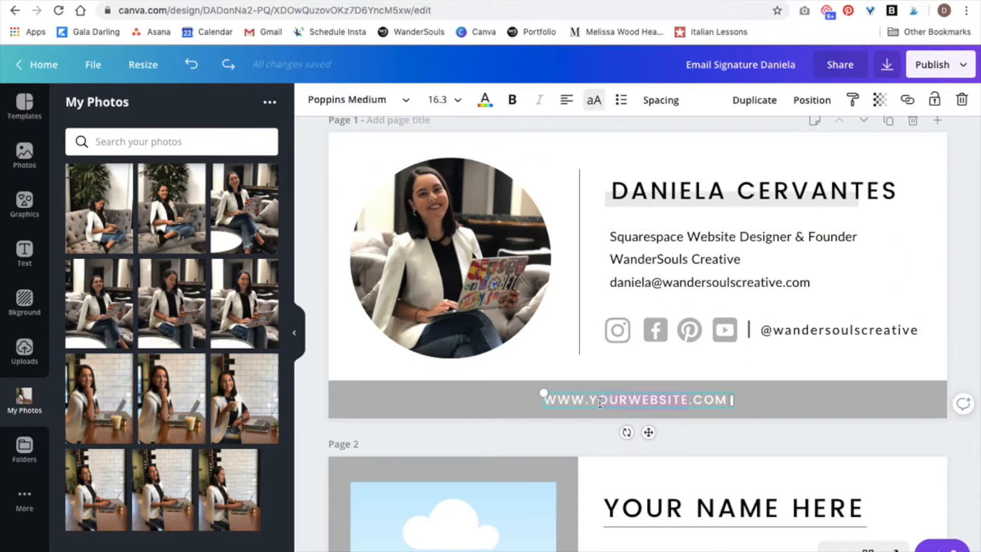
type("WWW.WANDE.COM")
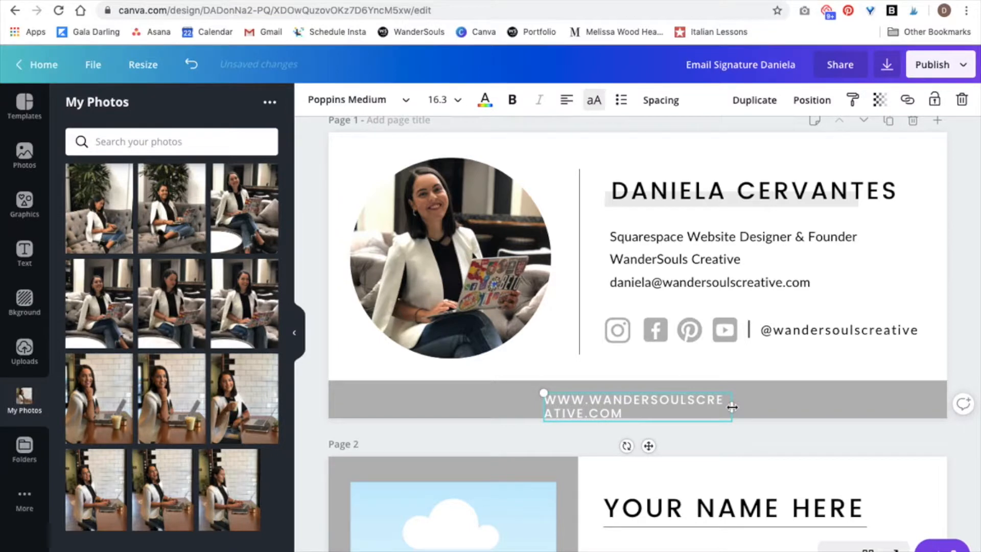
left_click_drag(732, 408, 805, 406)
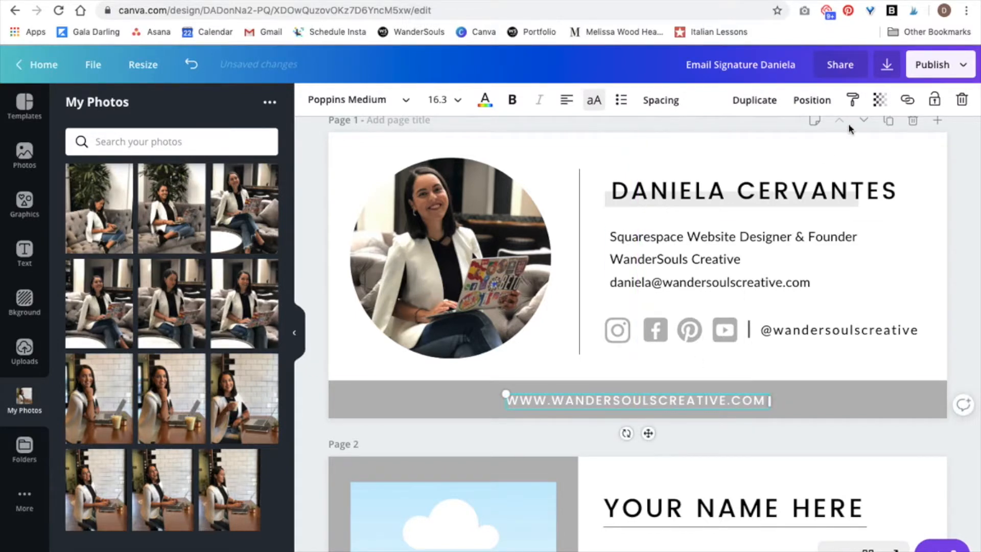
left_click(812, 100)
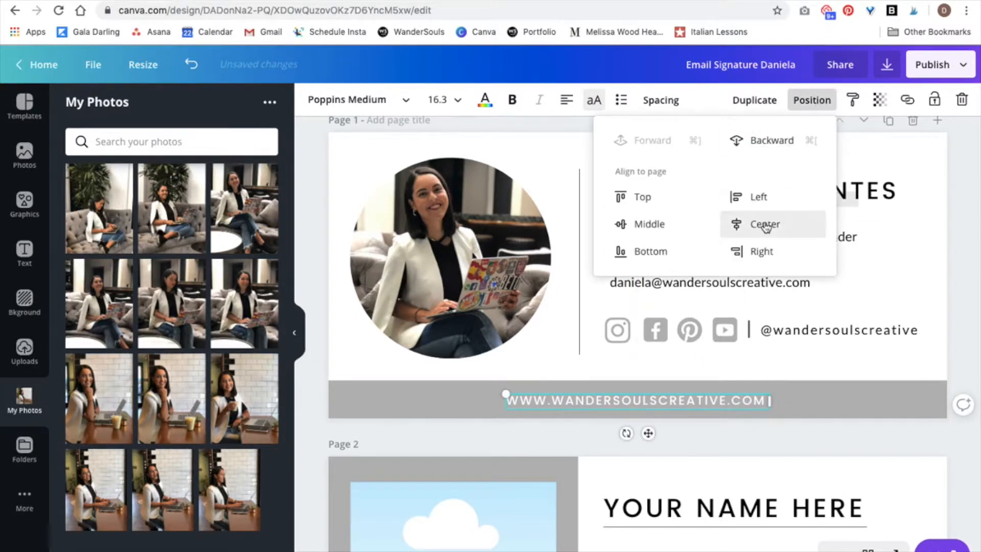
left_click(765, 224)
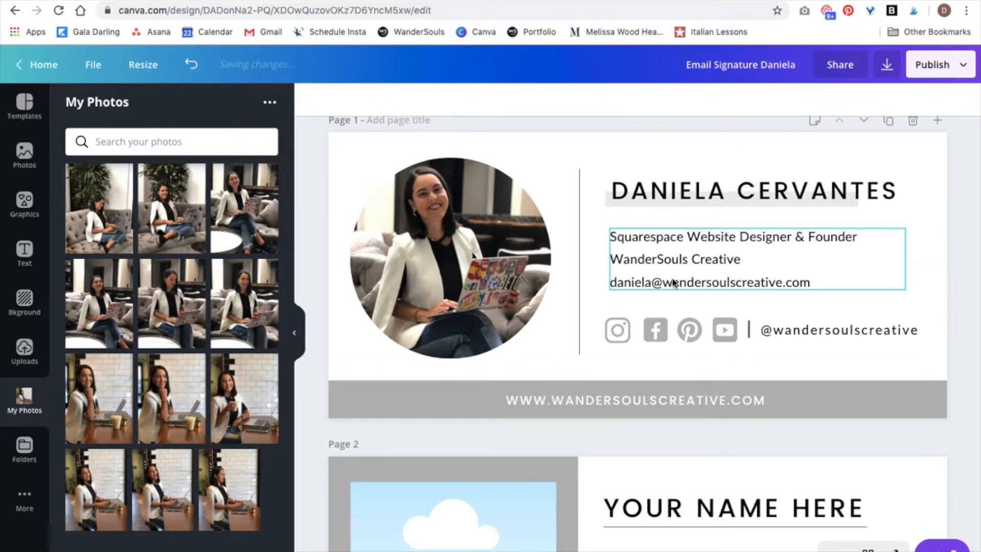
Select the grey bar behind the name and stretch it across the full name.
left_click(745, 192)
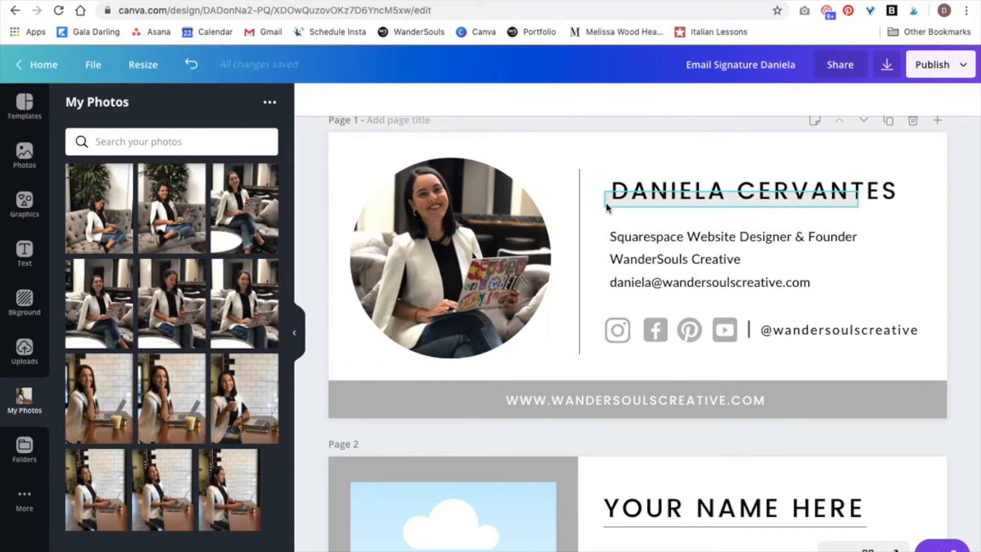
left_click(738, 192)
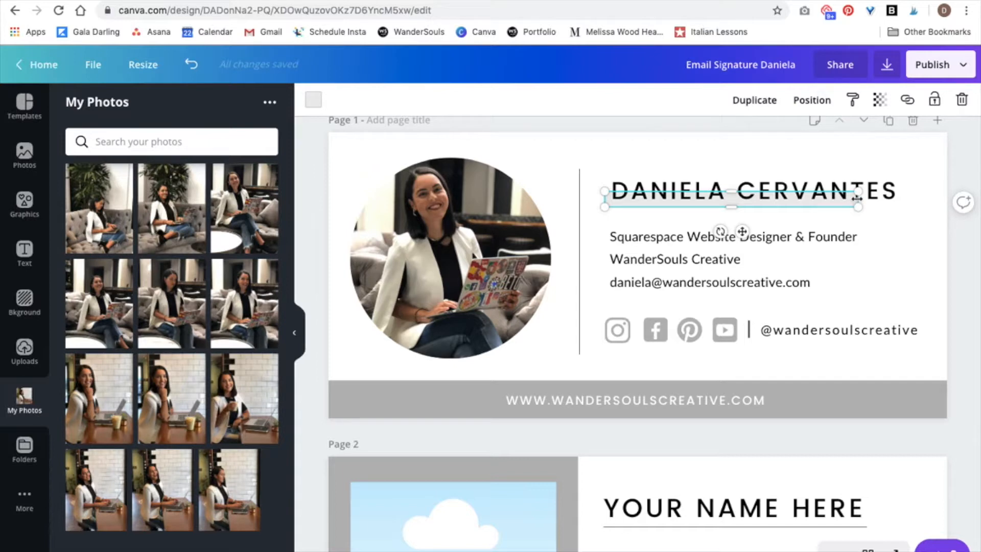
left_click_drag(860, 207, 904, 193)
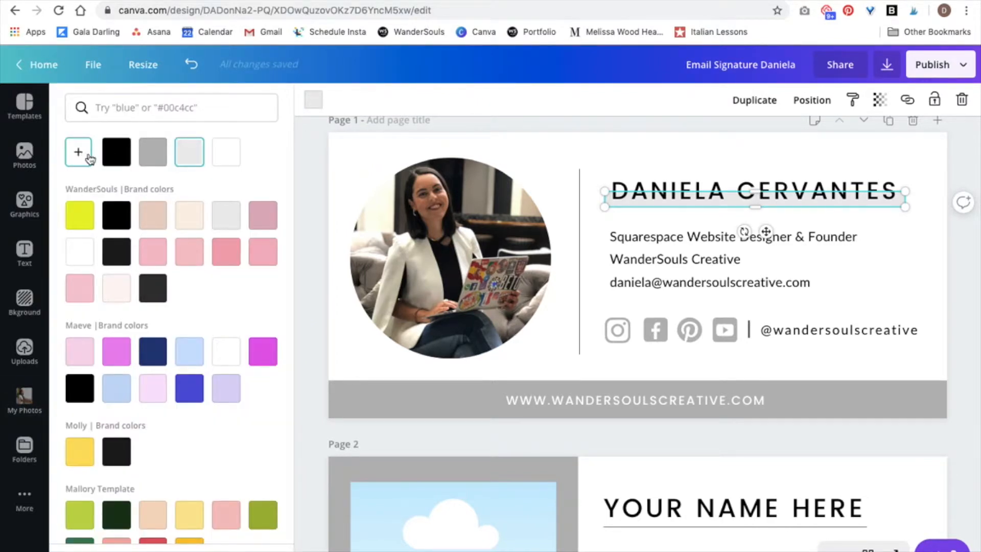
Recolour the social media icons and the bottom website banner black, then deselect.
left_click(79, 151)
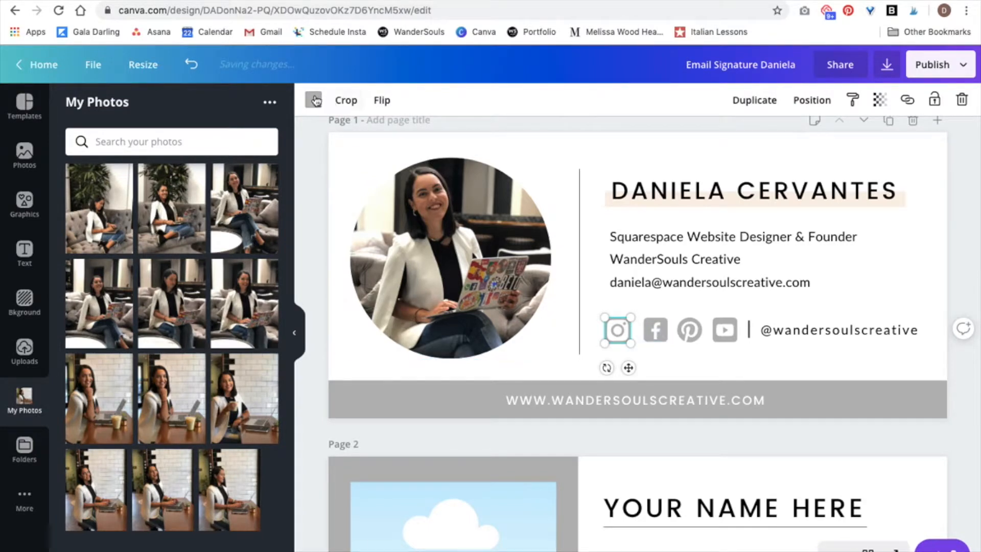
left_click(515, 370)
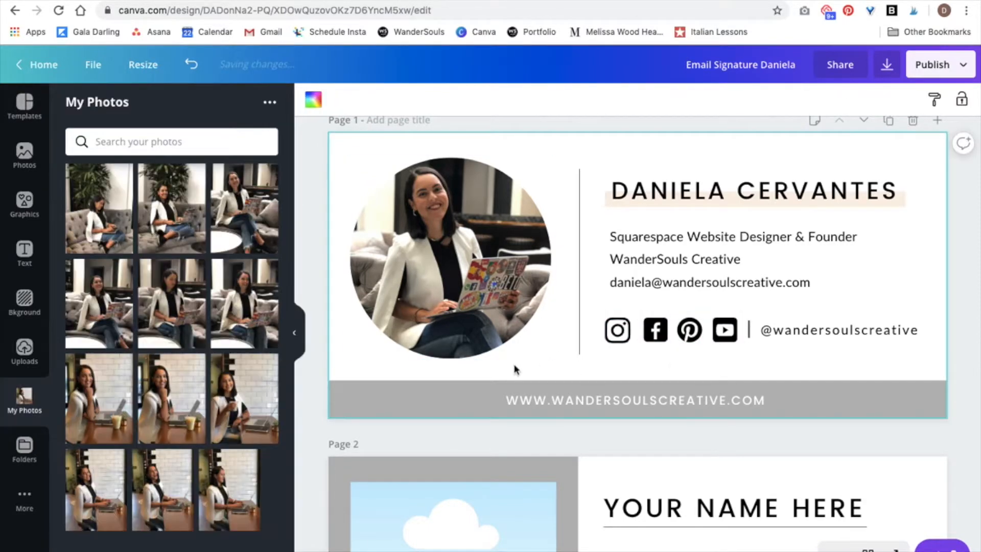
left_click(628, 400)
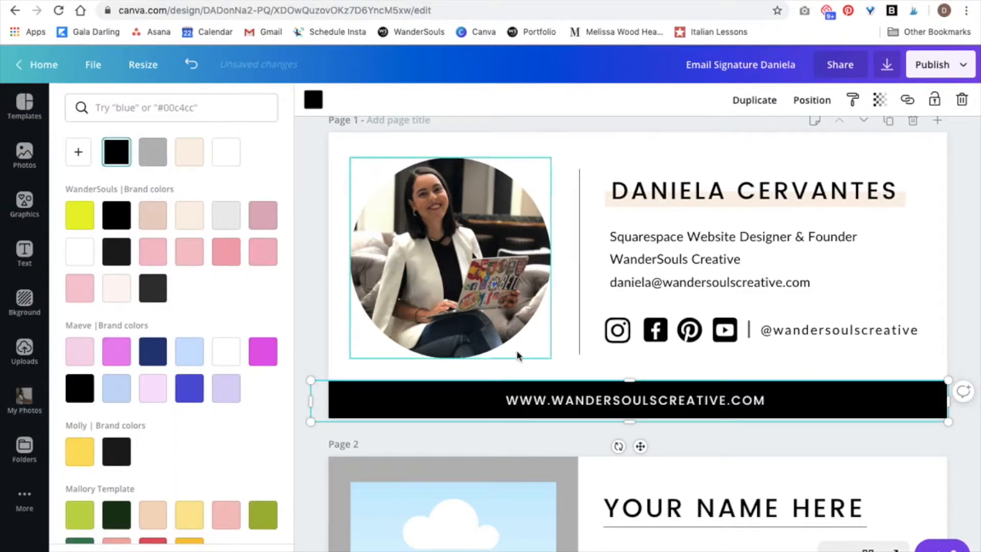
left_click(24, 400)
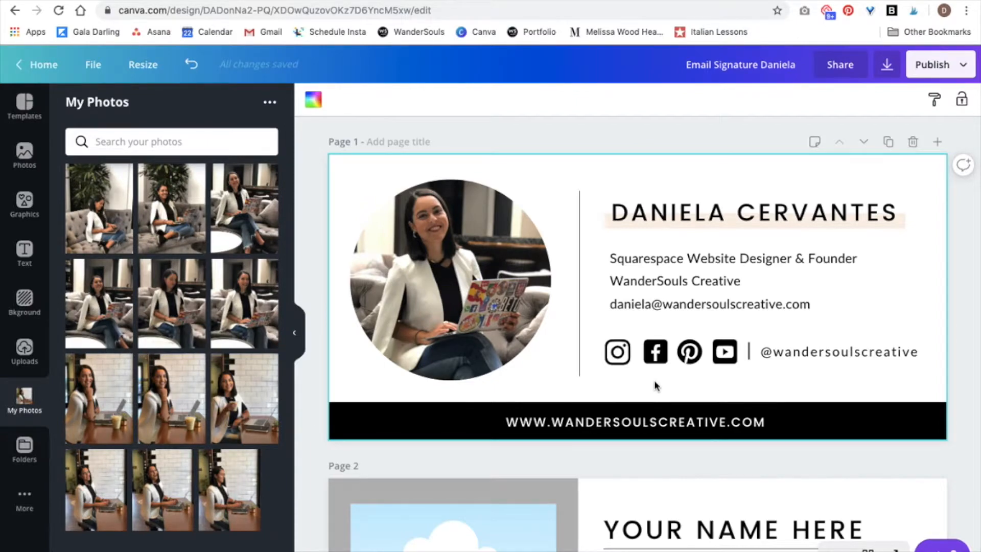
scroll("down", 3)
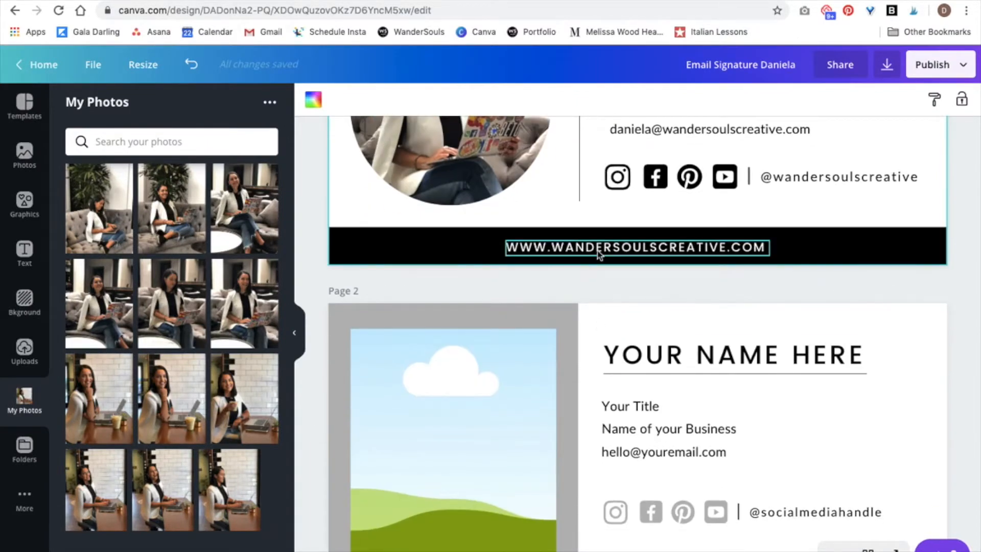
scroll("down", 3)
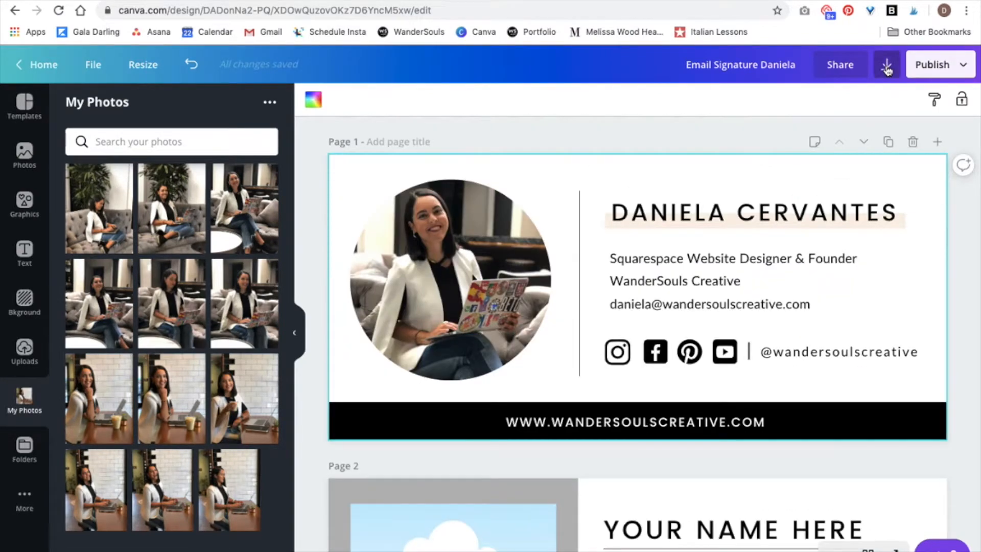
mouse_move(886, 65)
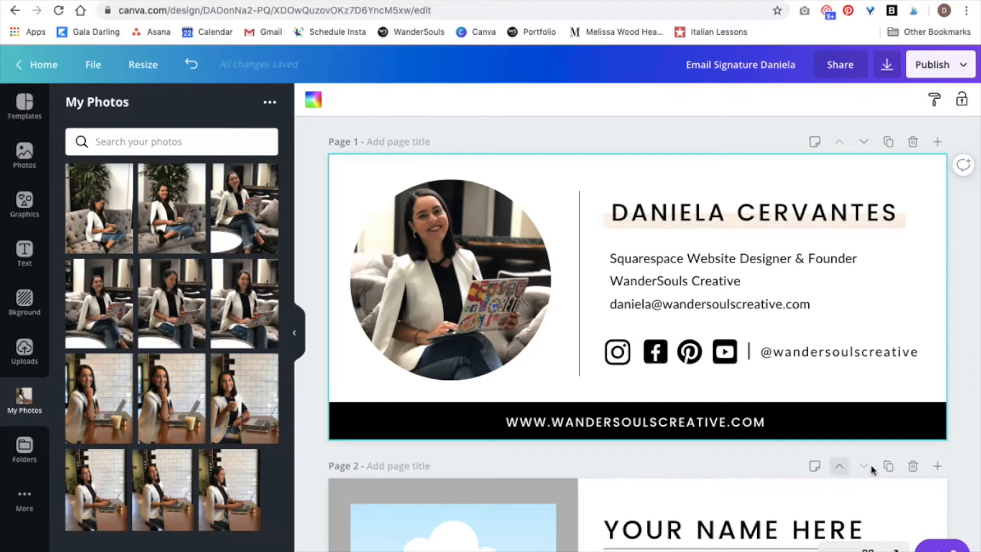
mouse_move(913, 466)
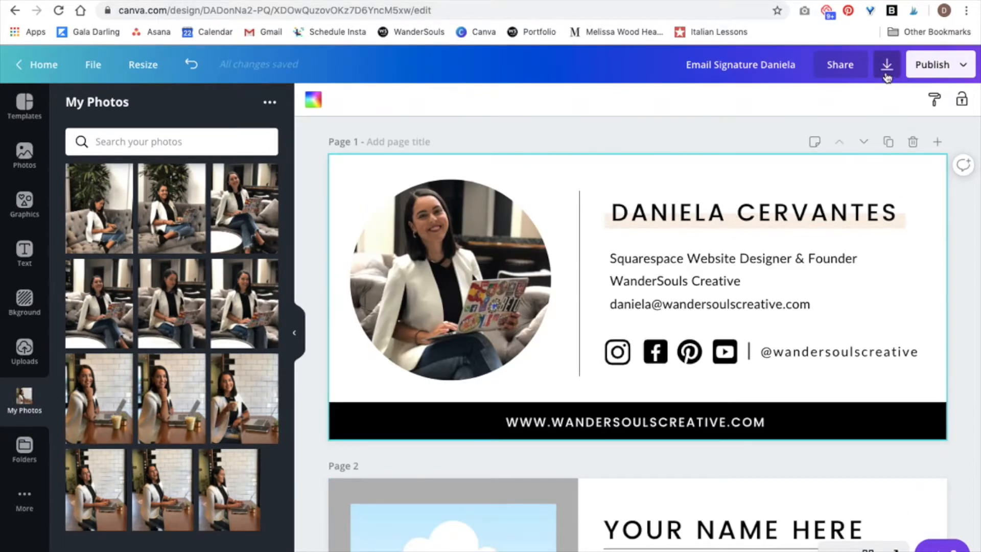
Download only Page 1 of the design as a PNG.
left_click(887, 65)
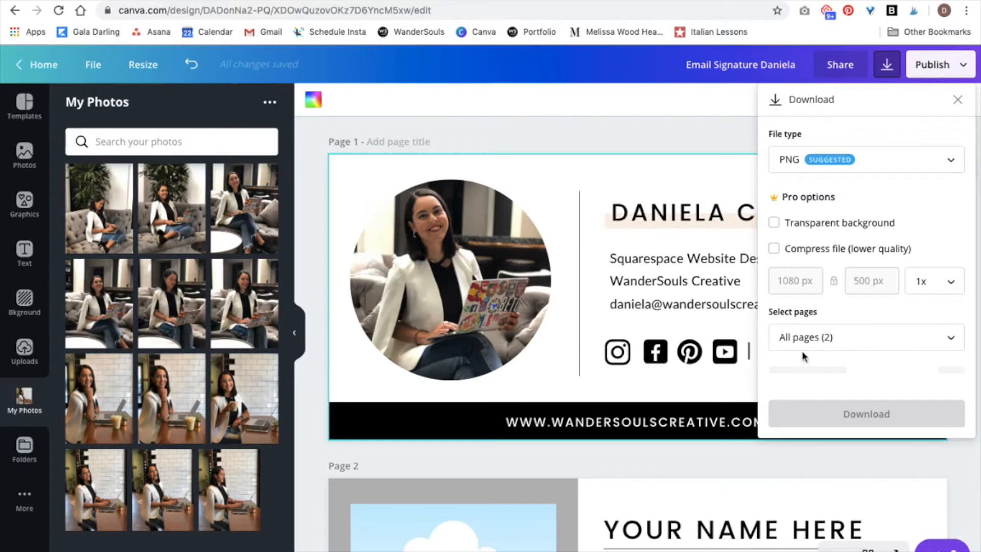
left_click(864, 337)
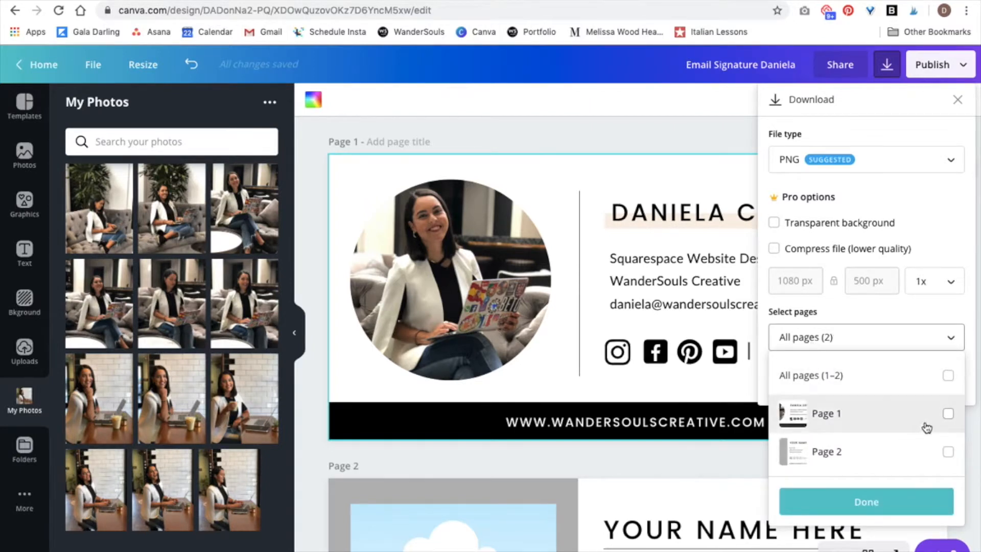
left_click(825, 413)
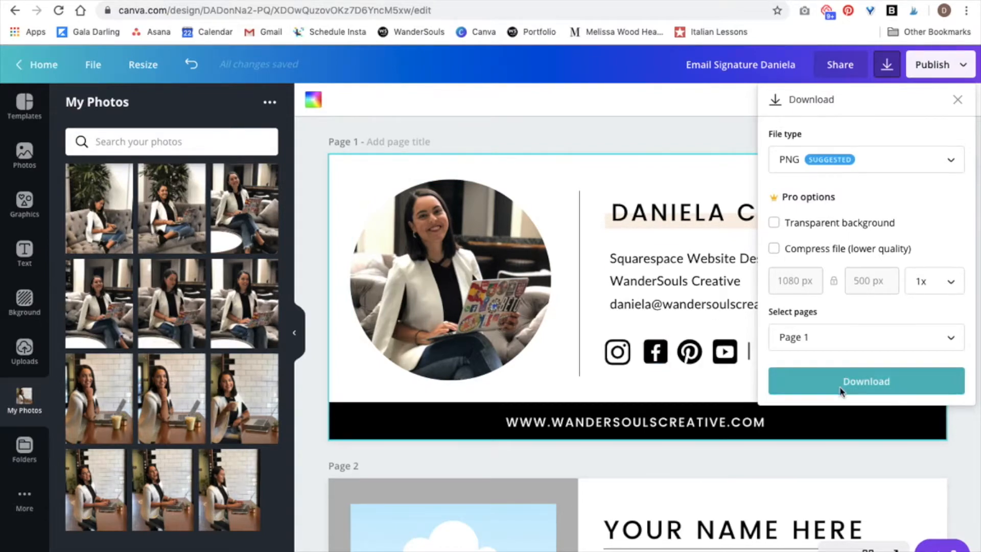
left_click(866, 381)
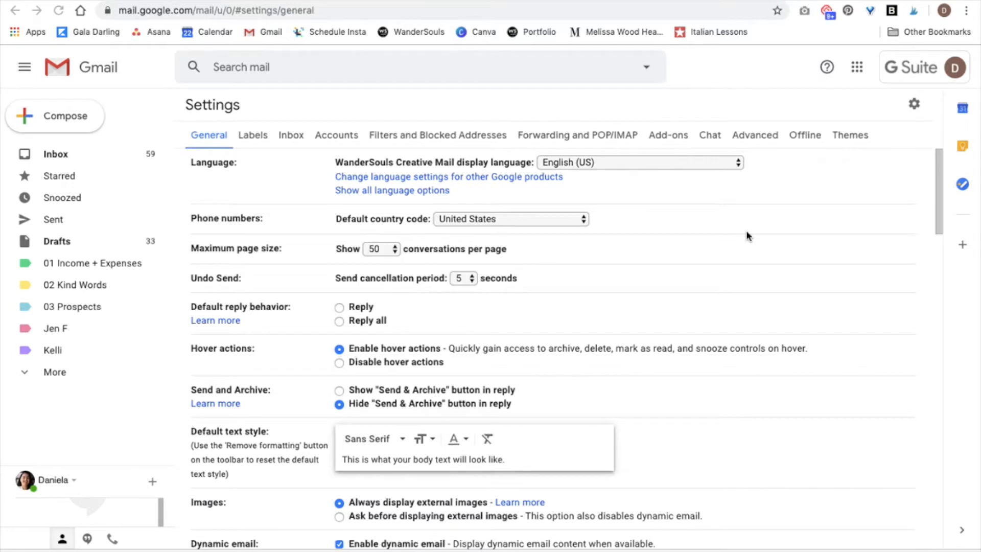
mouse_move(920, 113)
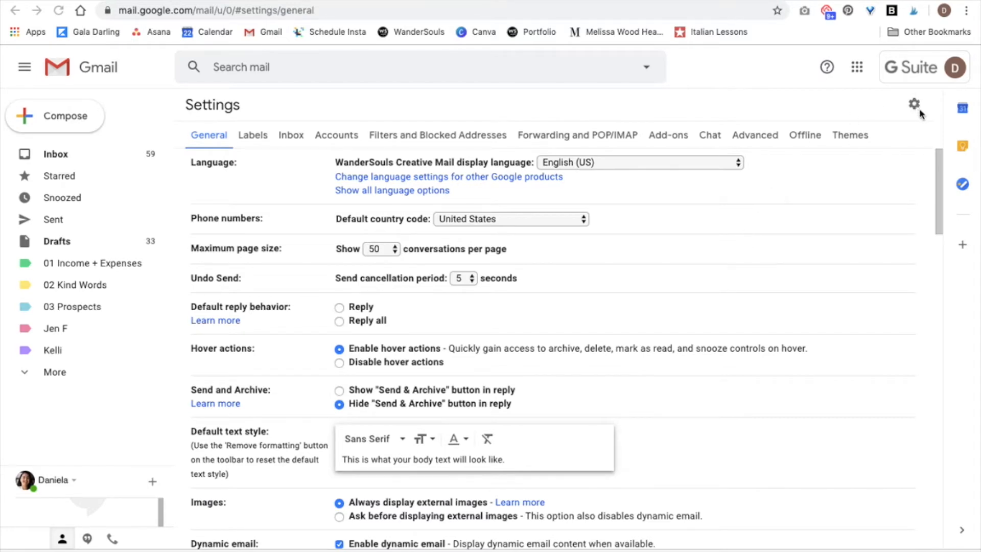
Scroll Gmail's General settings down until the empty Signature editor is in view.
left_click(914, 104)
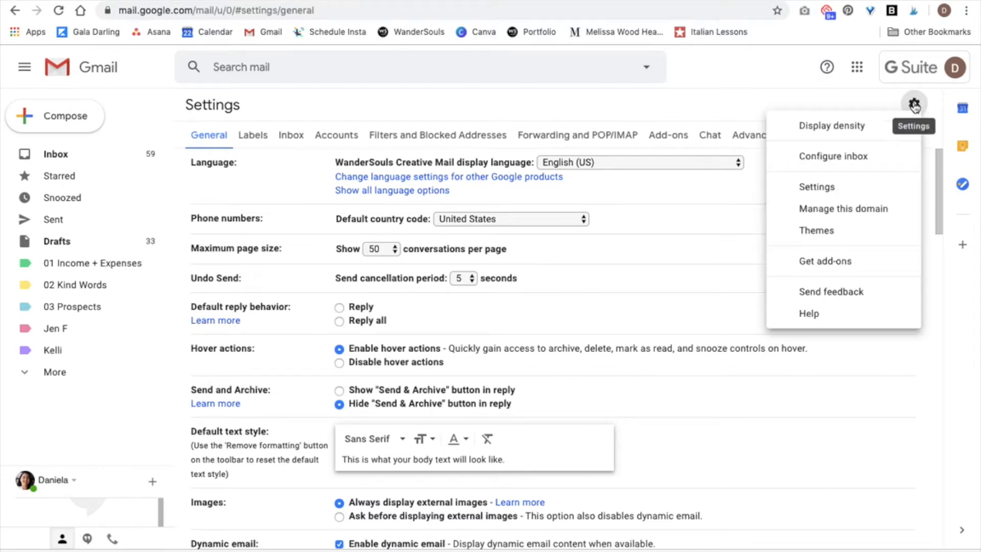
left_click(699, 112)
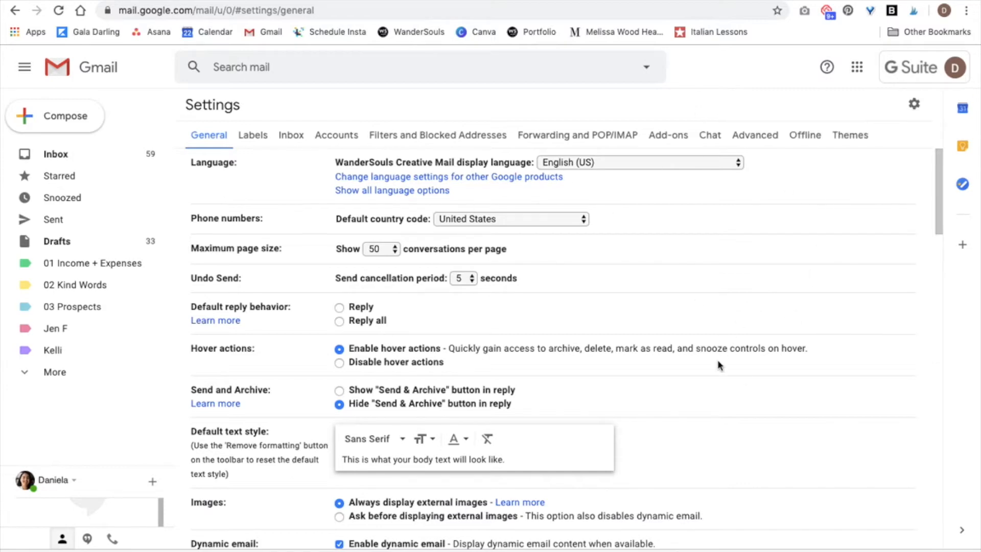
scroll("down", 3)
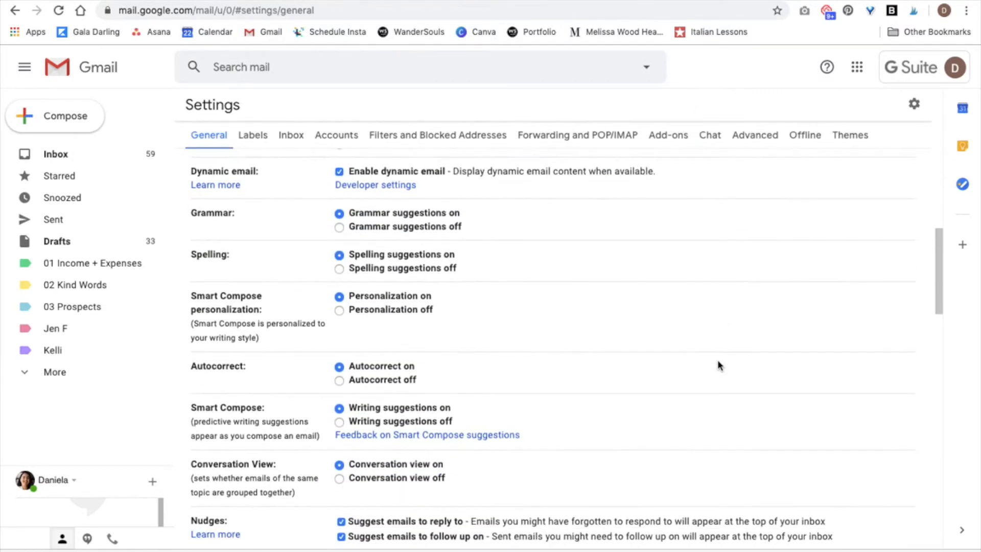
scroll("down", 3)
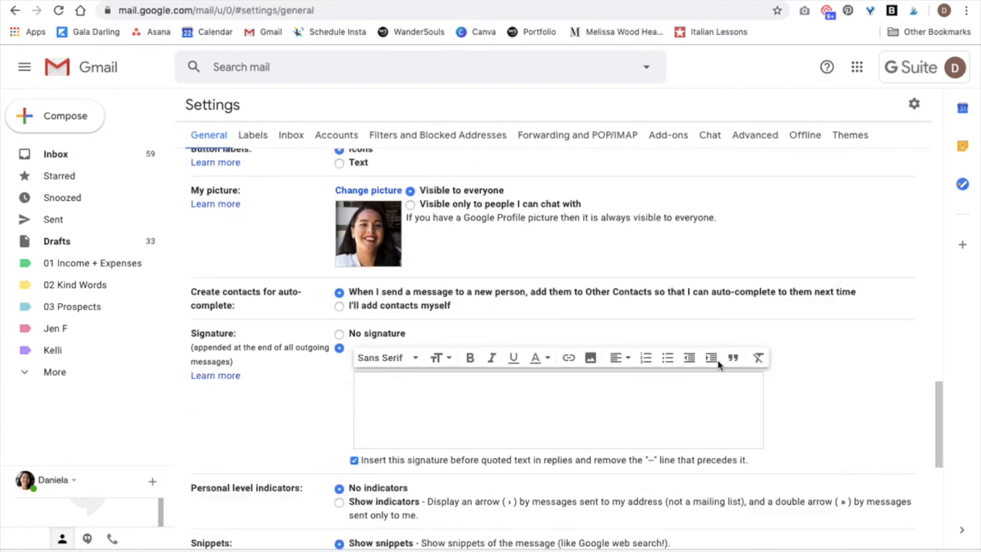
scroll("down", 3)
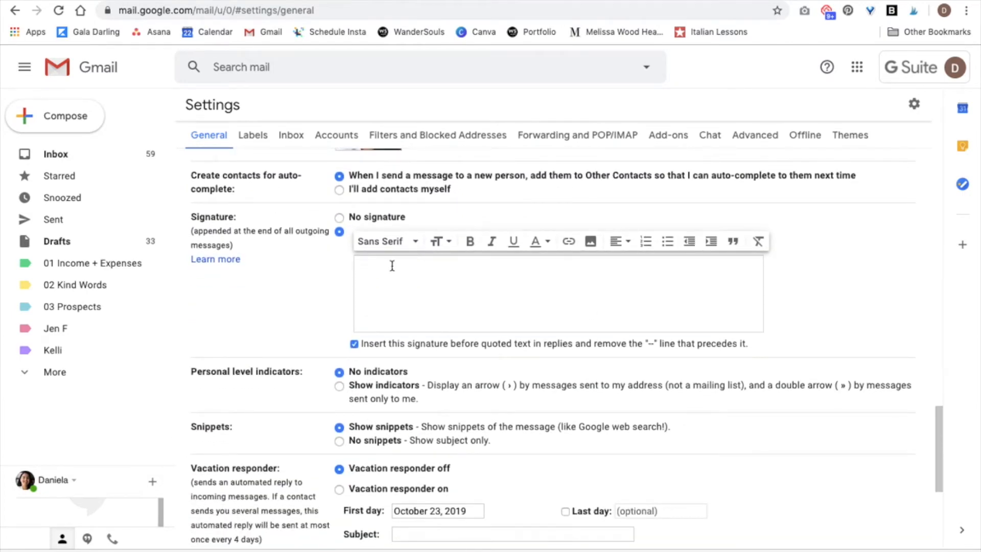
Upload the downloaded signature PNG from the computer into the Gmail signature editor.
left_click(375, 265)
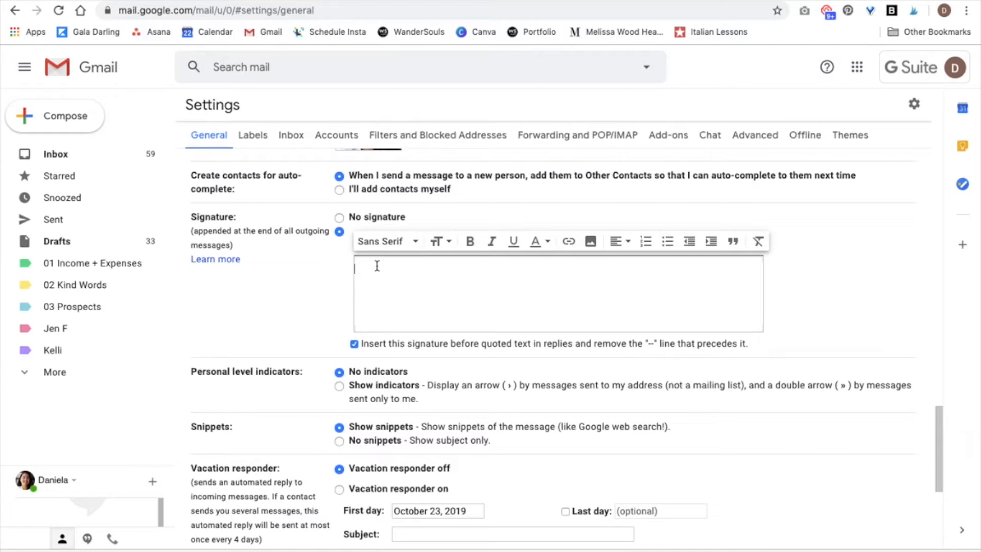
mouse_move(590, 241)
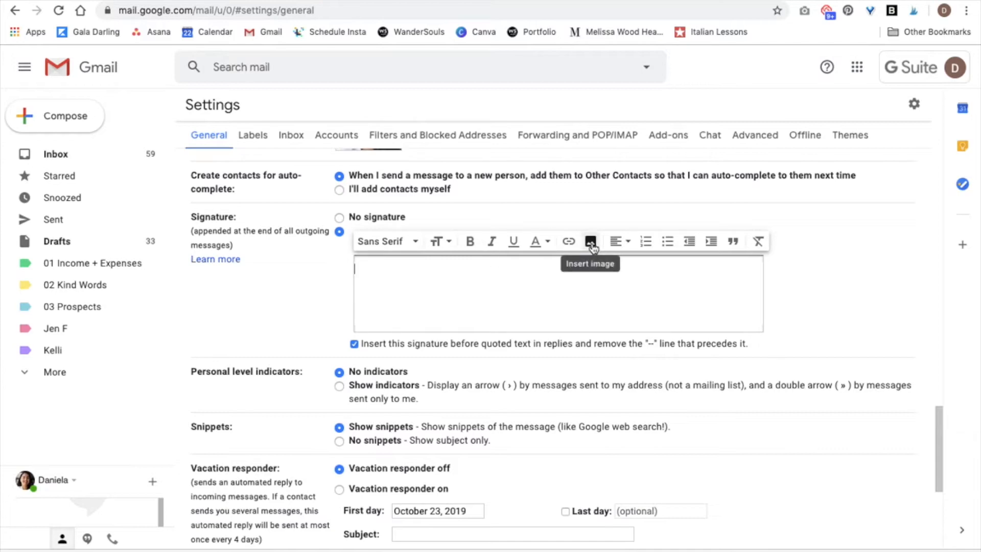
left_click(589, 241)
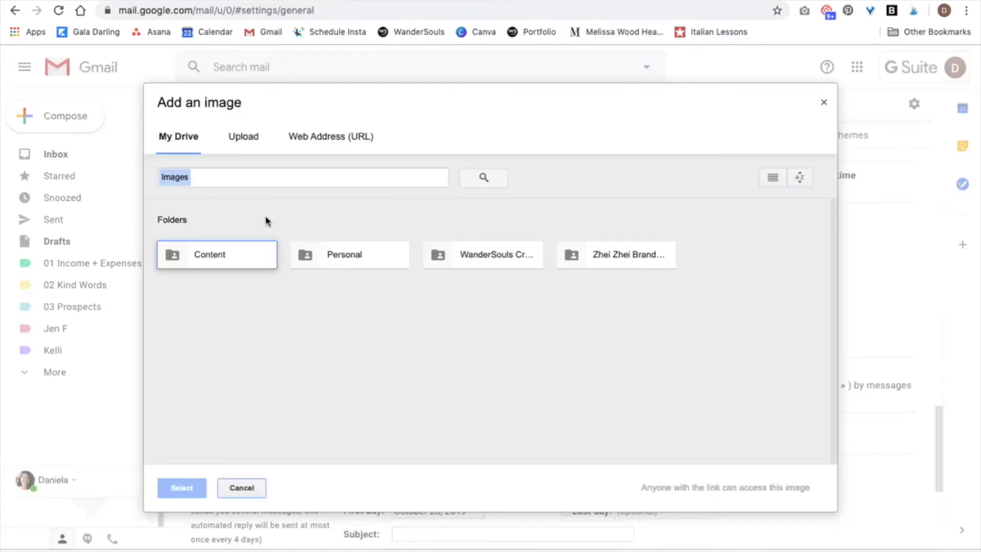
left_click(242, 136)
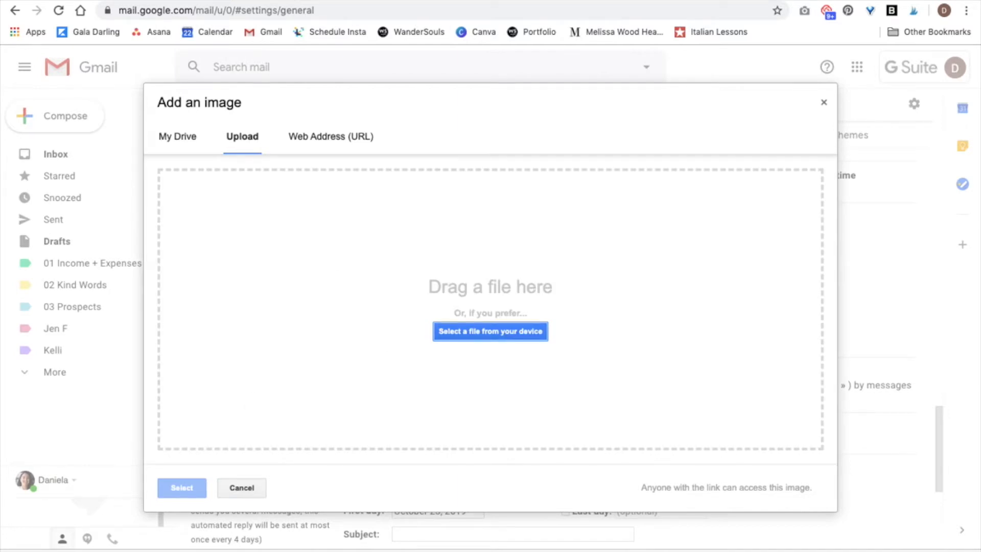
left_click(490, 331)
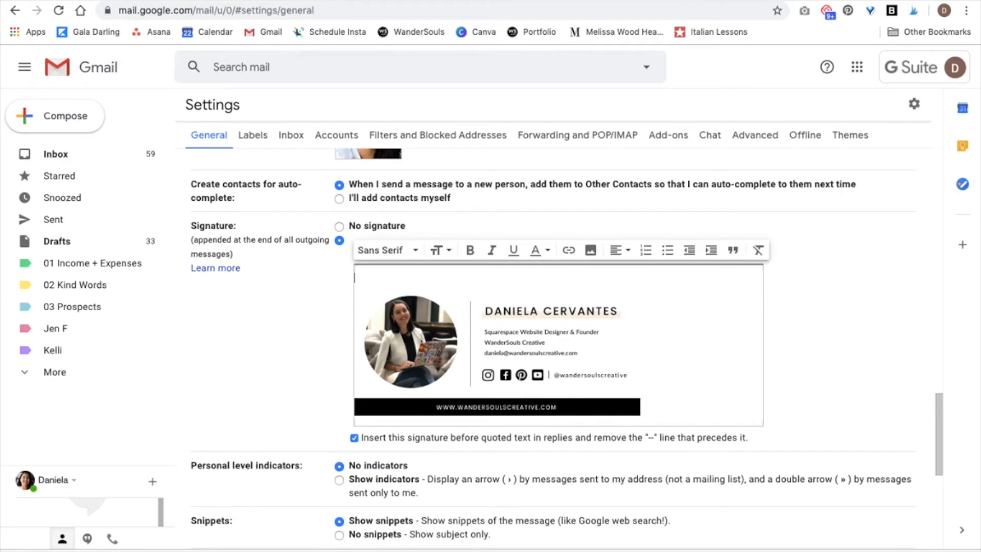
Type the sign-off lines "Best," and "Daniela" above the signature image.
type("Best,")
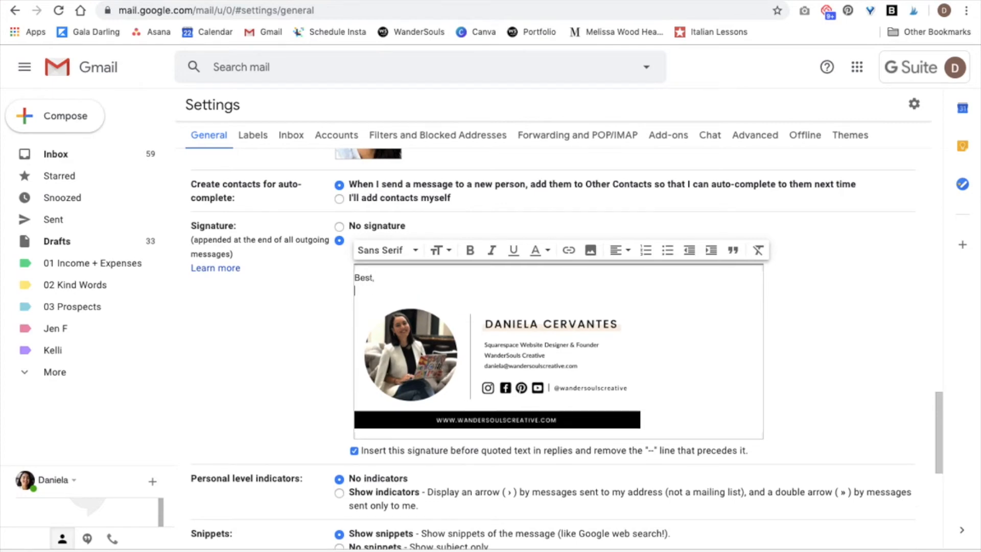
type("Daniela")
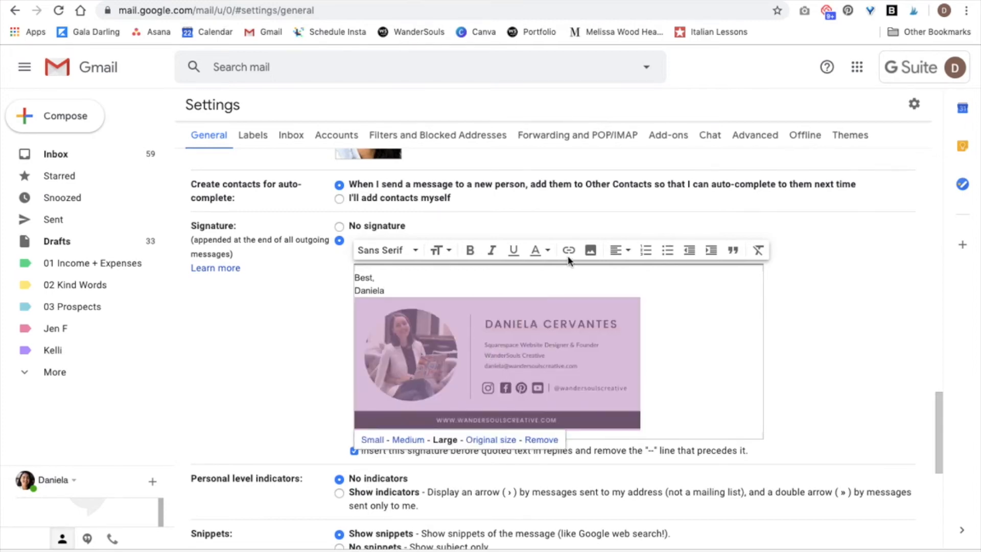
left_click(567, 250)
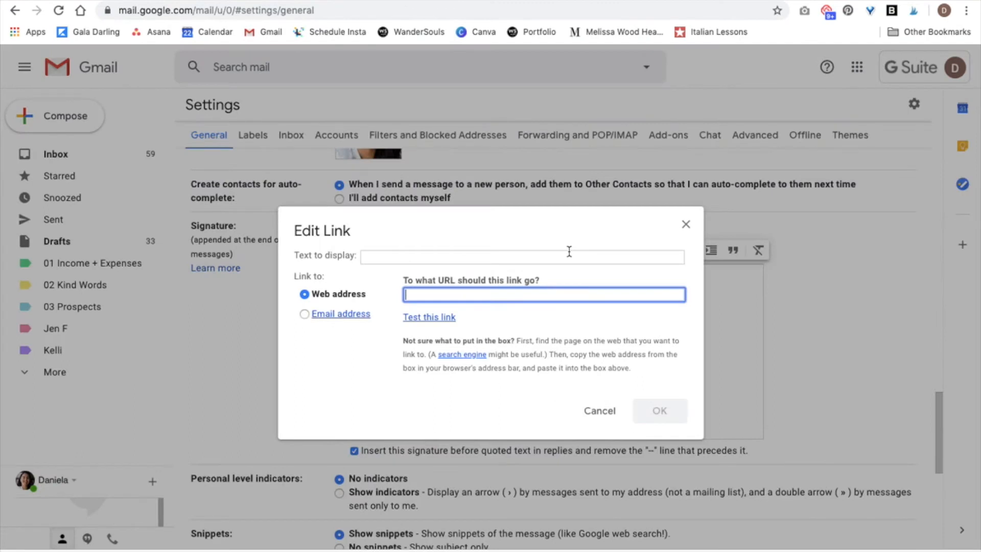
type("www.wandersoulscreative.com")
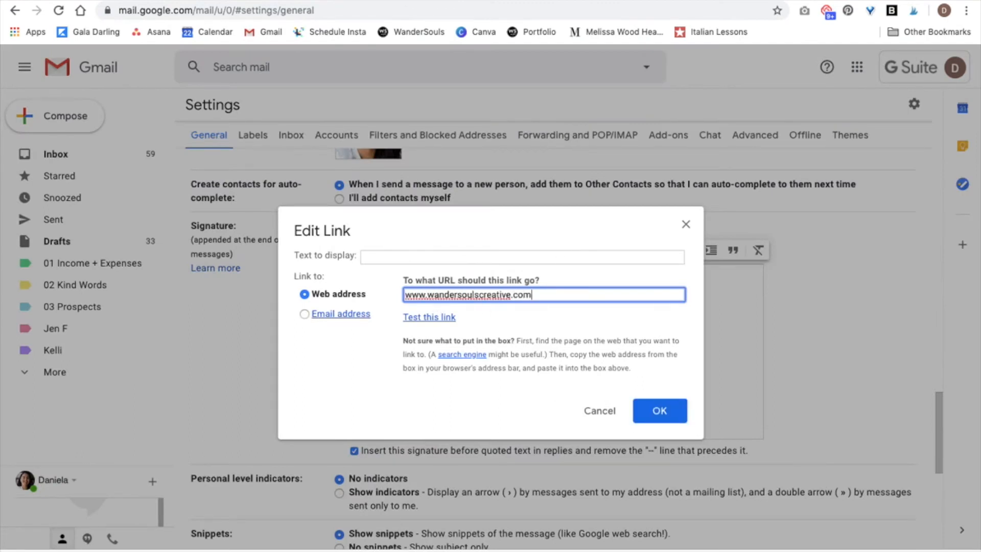
left_click(659, 411)
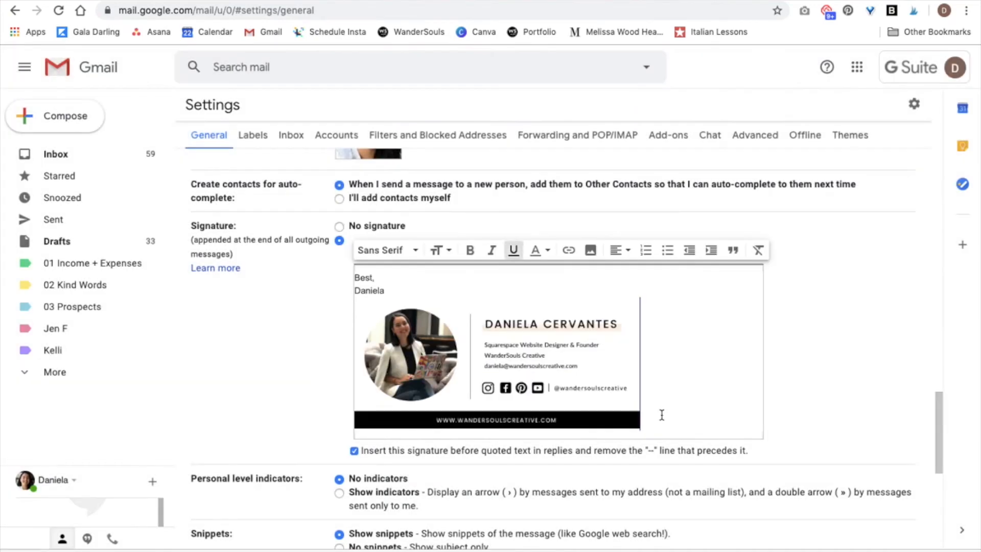
scroll("down", 3)
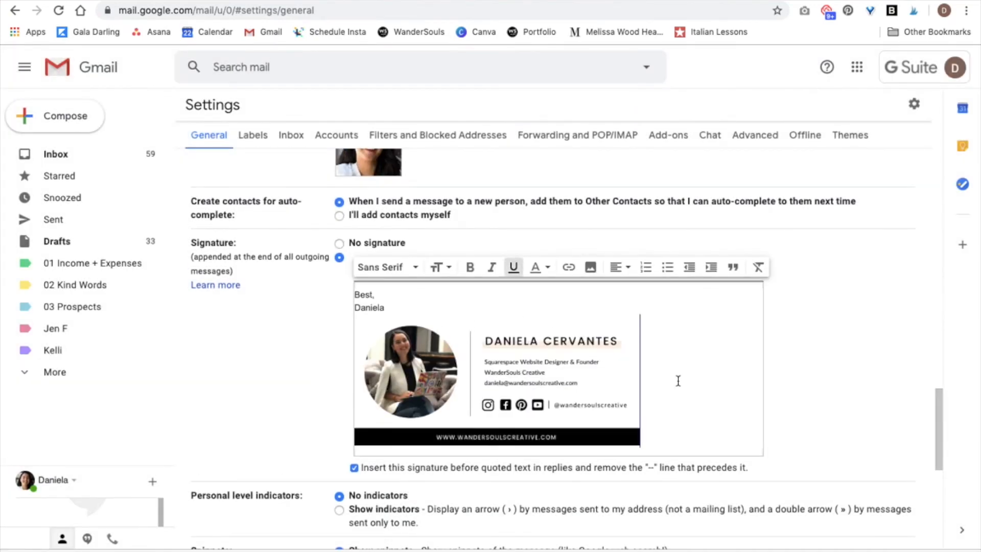